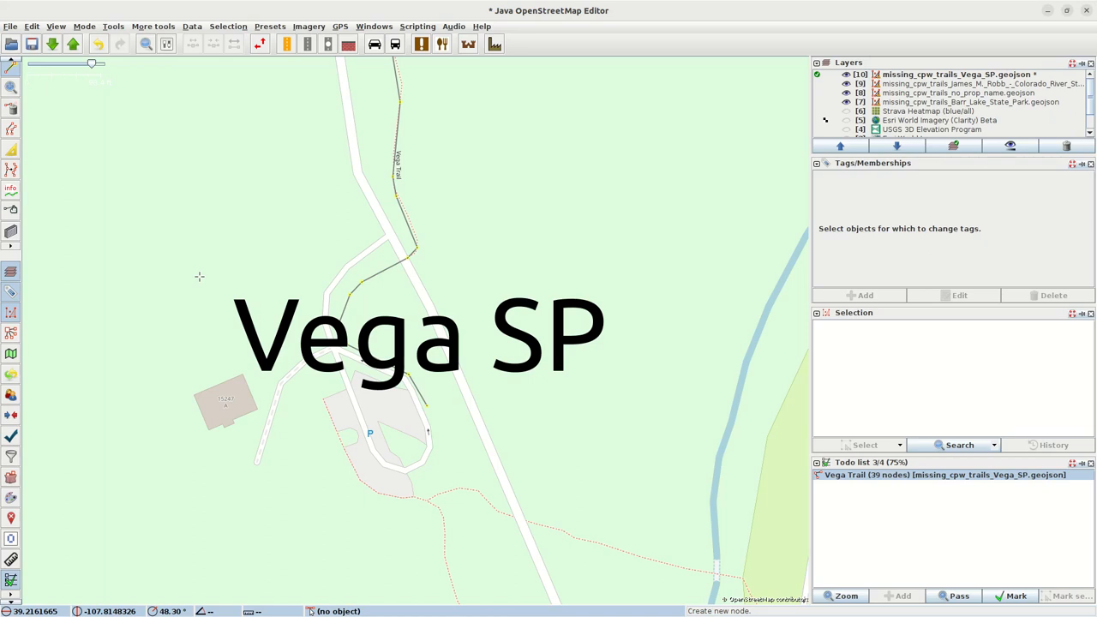
{"action": "mouse_move", "coordinate": [590, 298]}
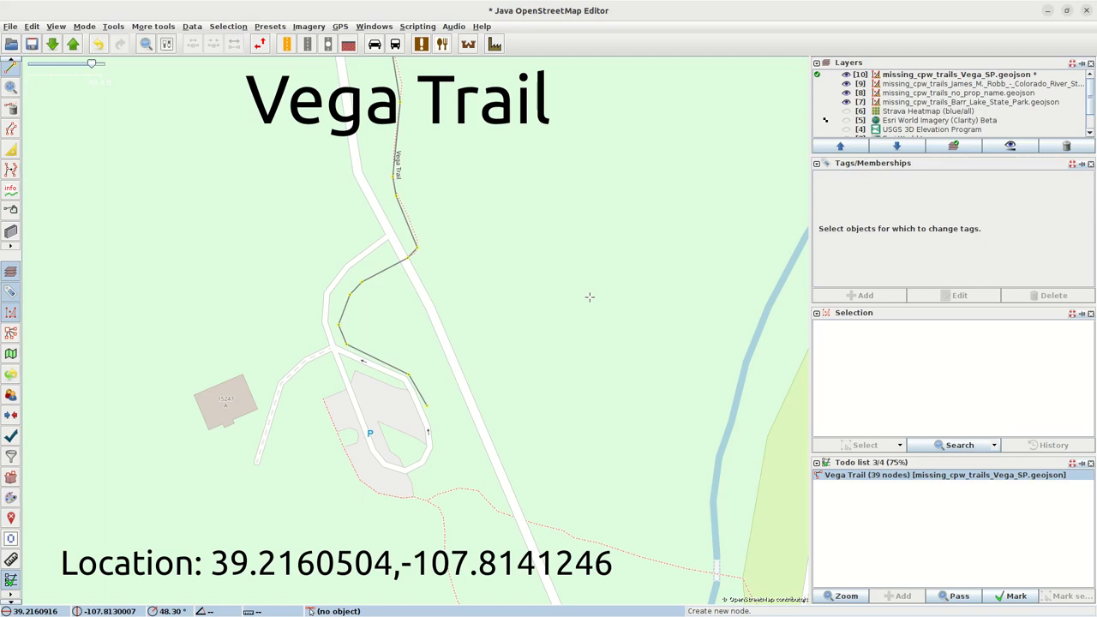
{"action": "mouse_move", "coordinate": [598, 298]}
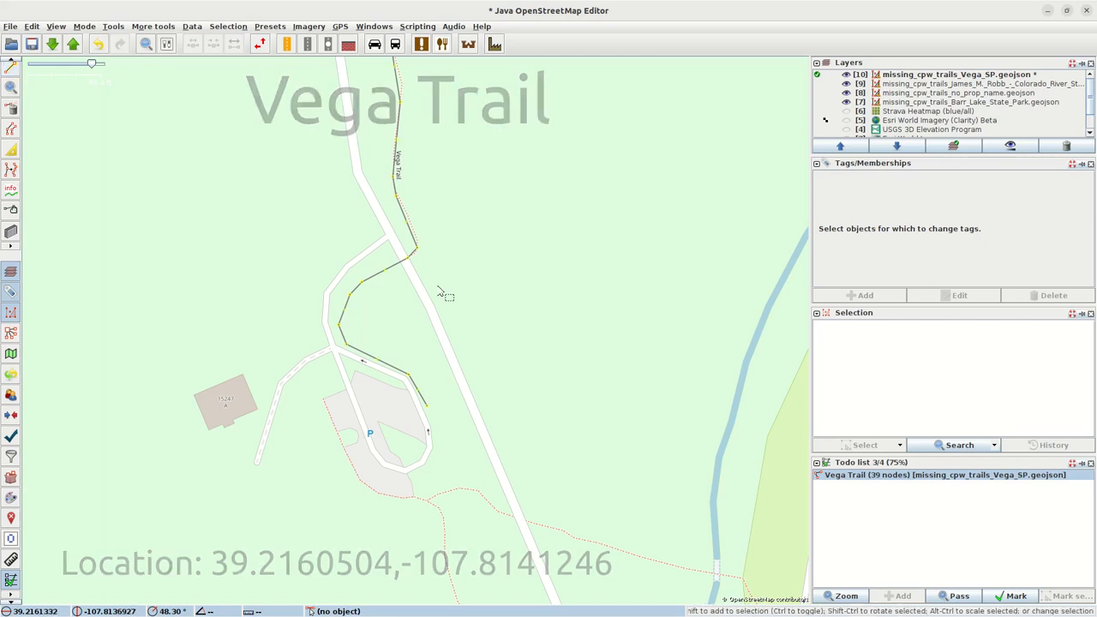
Select the Vega Trail way to highlight it over the street map, then deselect.
{"action": "left_click", "coordinate": [397, 266]}
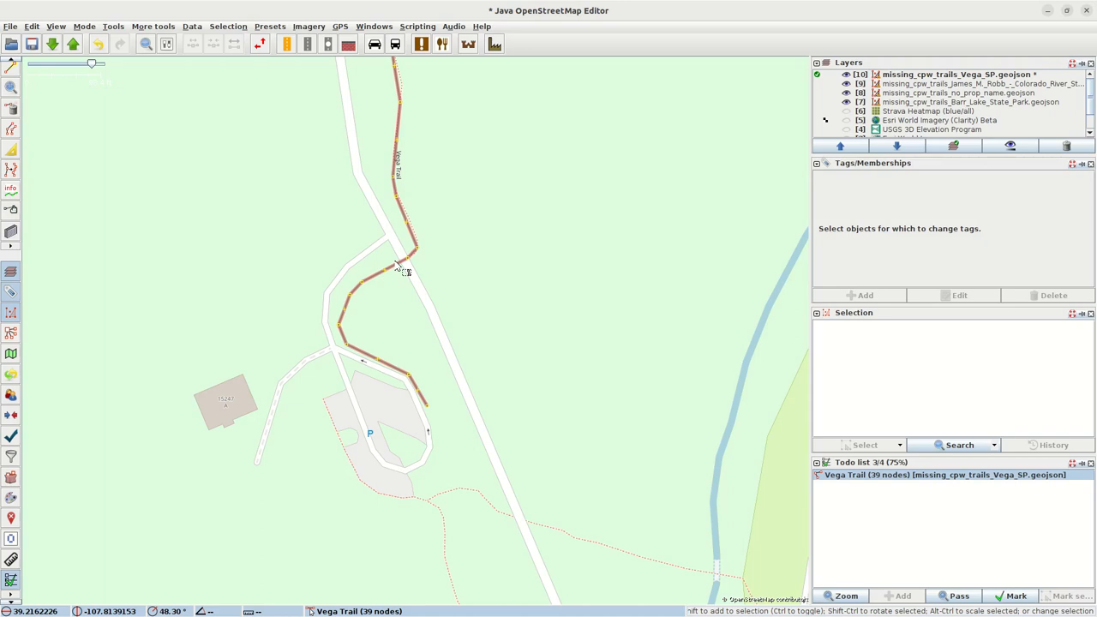
{"action": "left_click", "coordinate": [501, 277]}
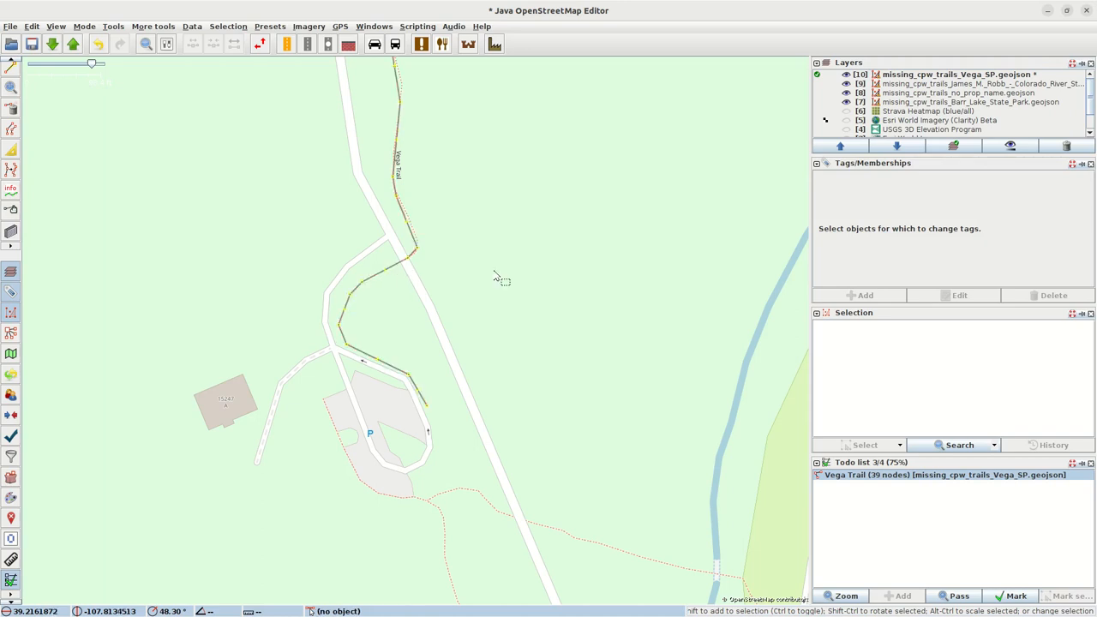
{"action": "mouse_move", "coordinate": [420, 271]}
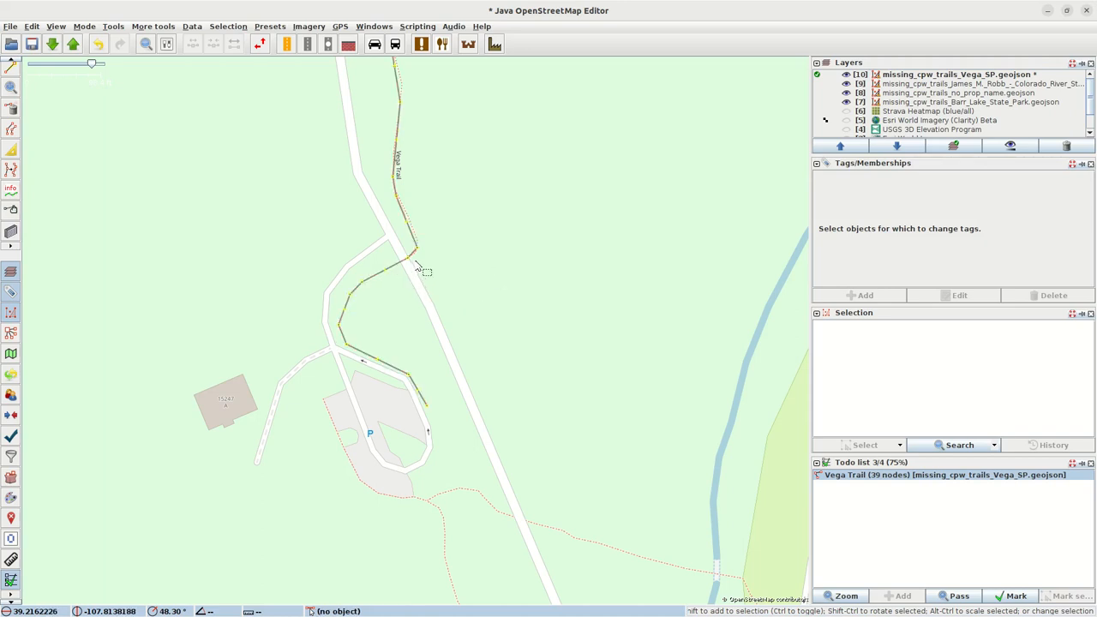
{"action": "mouse_move", "coordinate": [360, 322]}
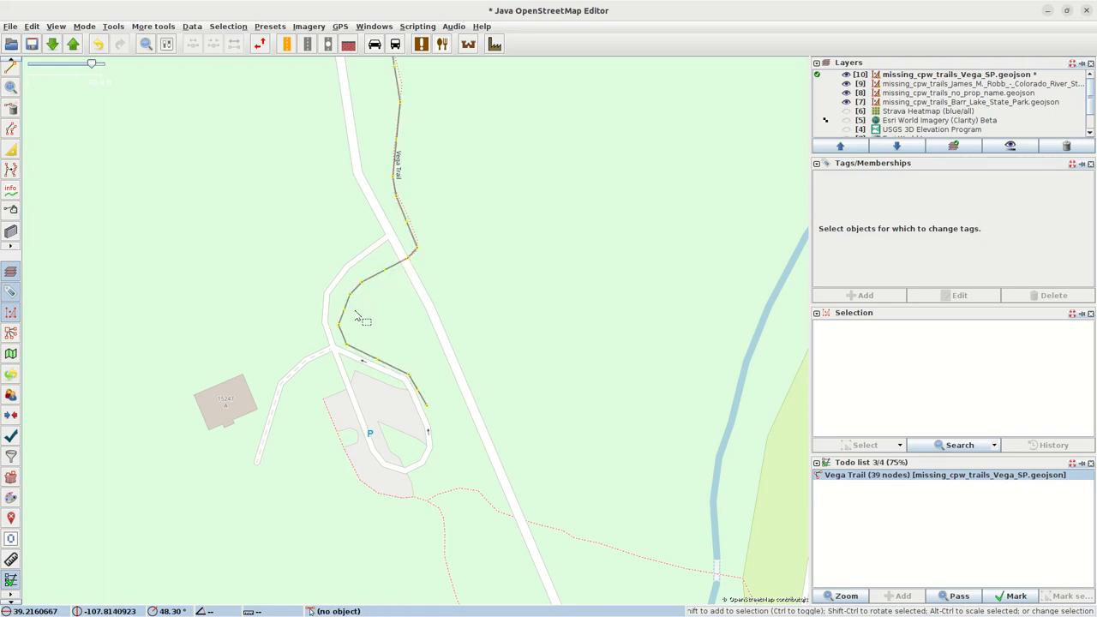
{"action": "mouse_move", "coordinate": [437, 407]}
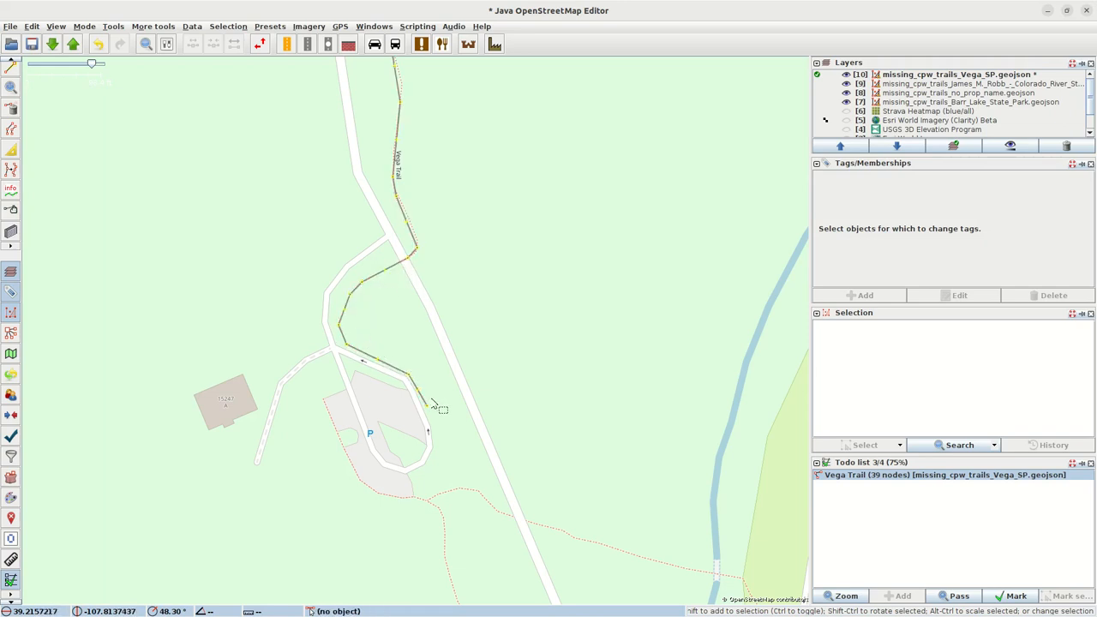
{"action": "mouse_move", "coordinate": [420, 301]}
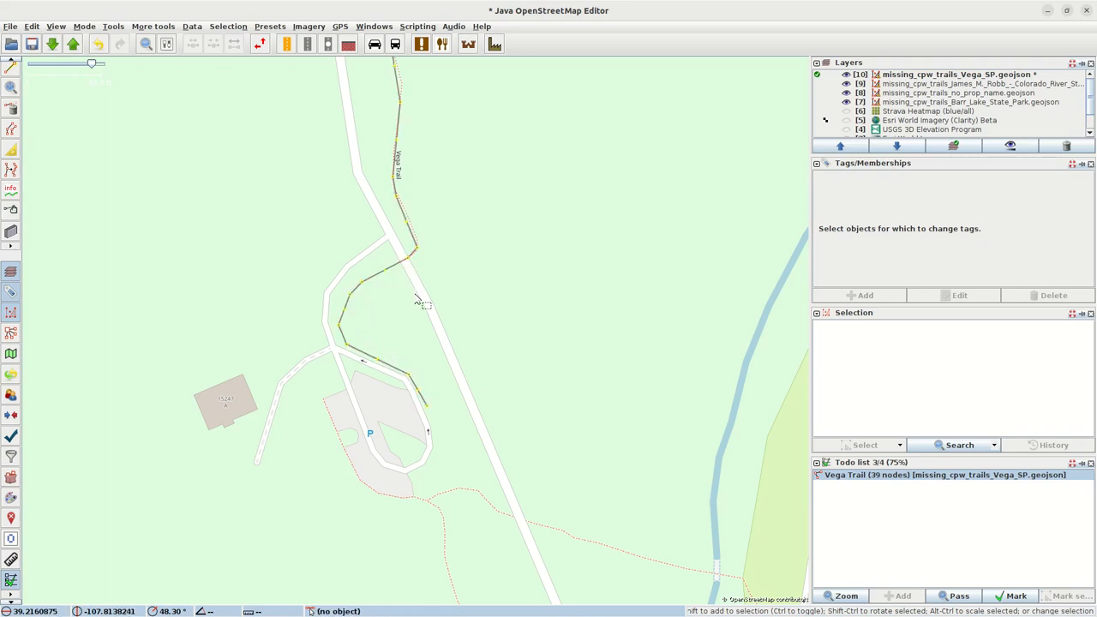
{"action": "mouse_move", "coordinate": [391, 257]}
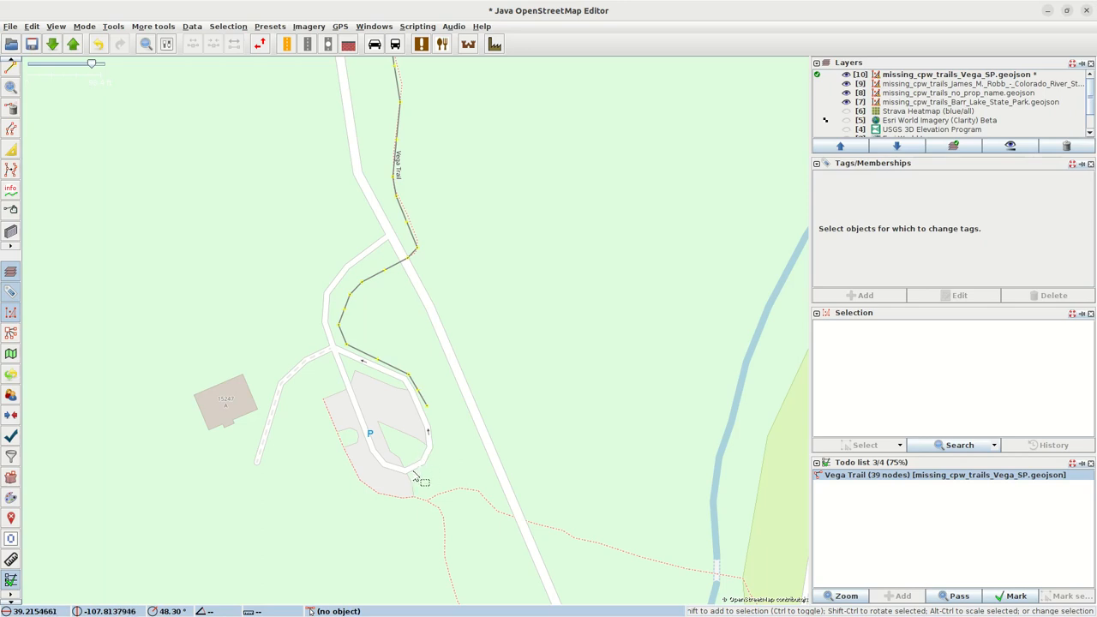
{"action": "mouse_move", "coordinate": [493, 506]}
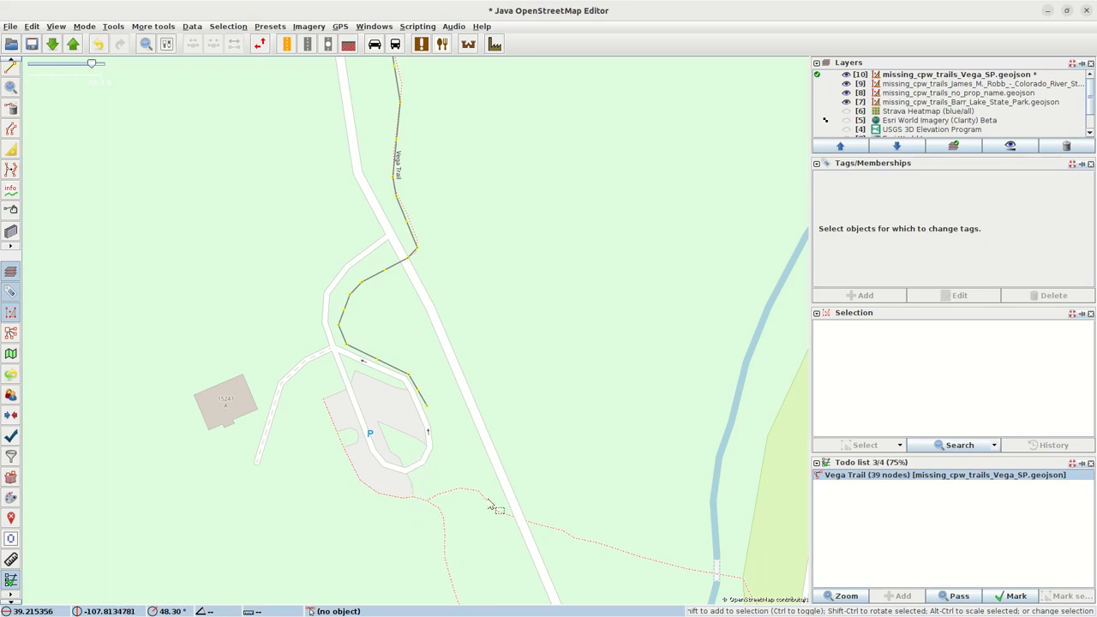
{"action": "mouse_move", "coordinate": [480, 550]}
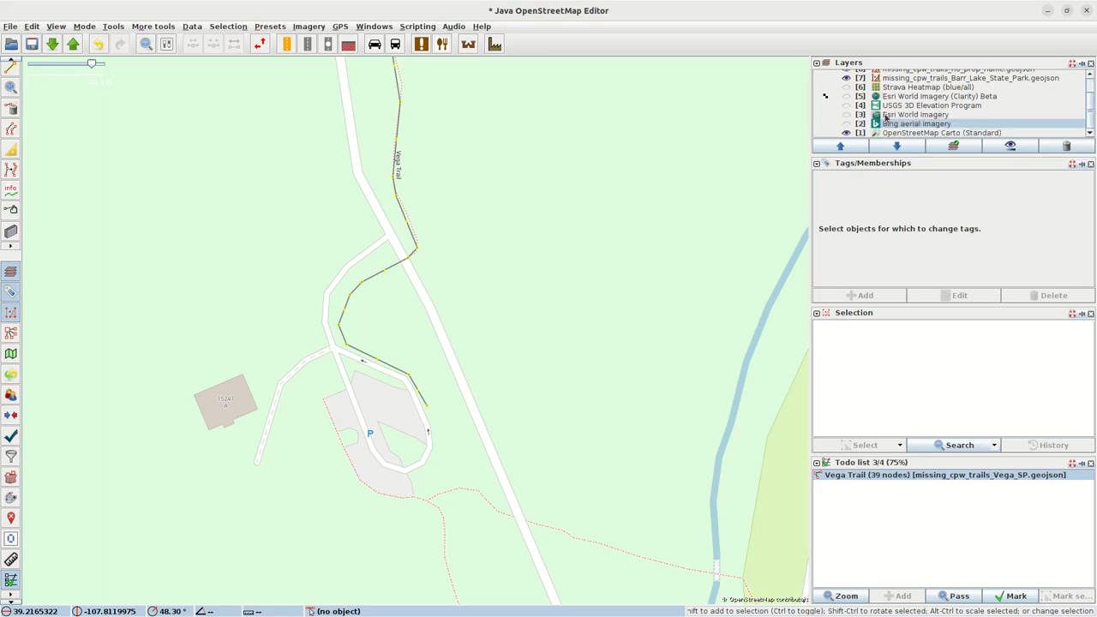
Switch the background to Bing aerial imagery and briefly highlight the Vega Trail way over it.
{"action": "left_click", "coordinate": [847, 123]}
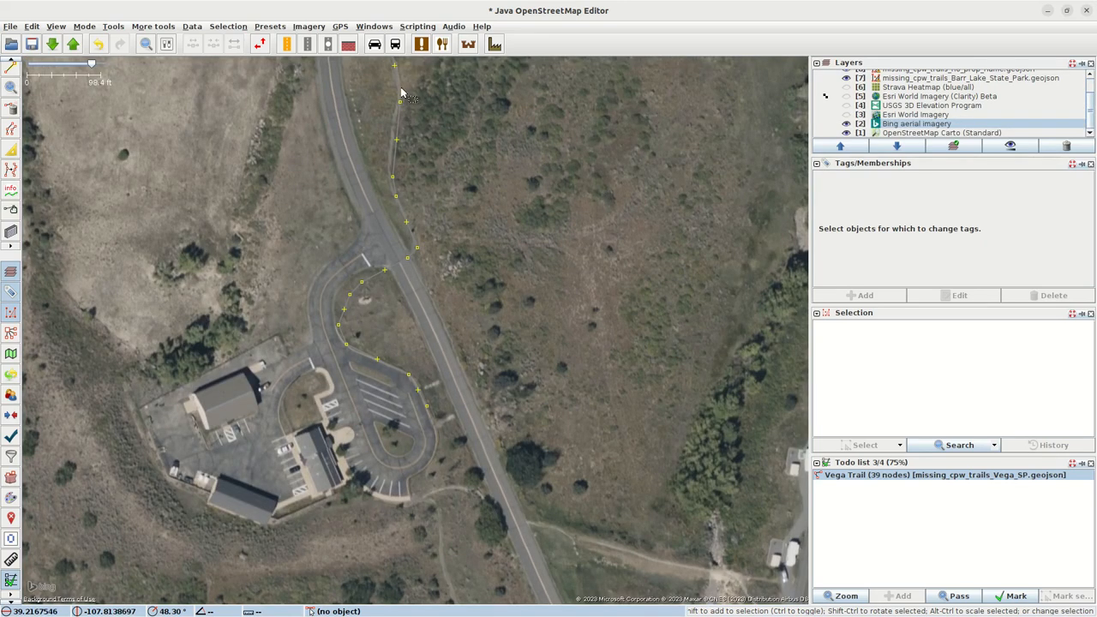
{"action": "left_click", "coordinate": [397, 257]}
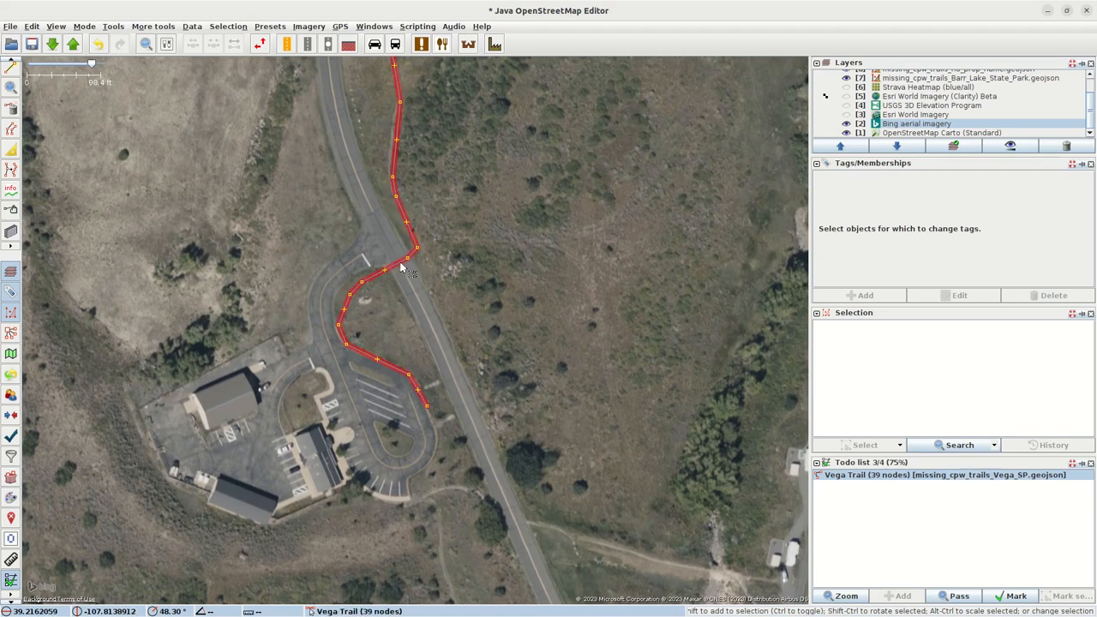
{"action": "left_click", "coordinate": [466, 273]}
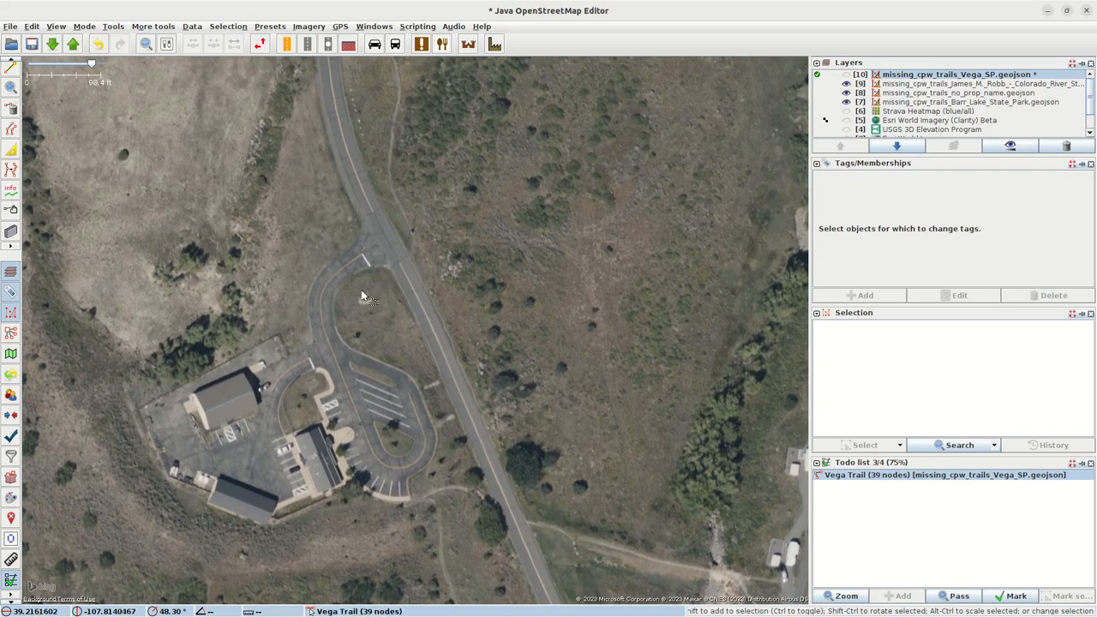
{"action": "mouse_move", "coordinate": [346, 336]}
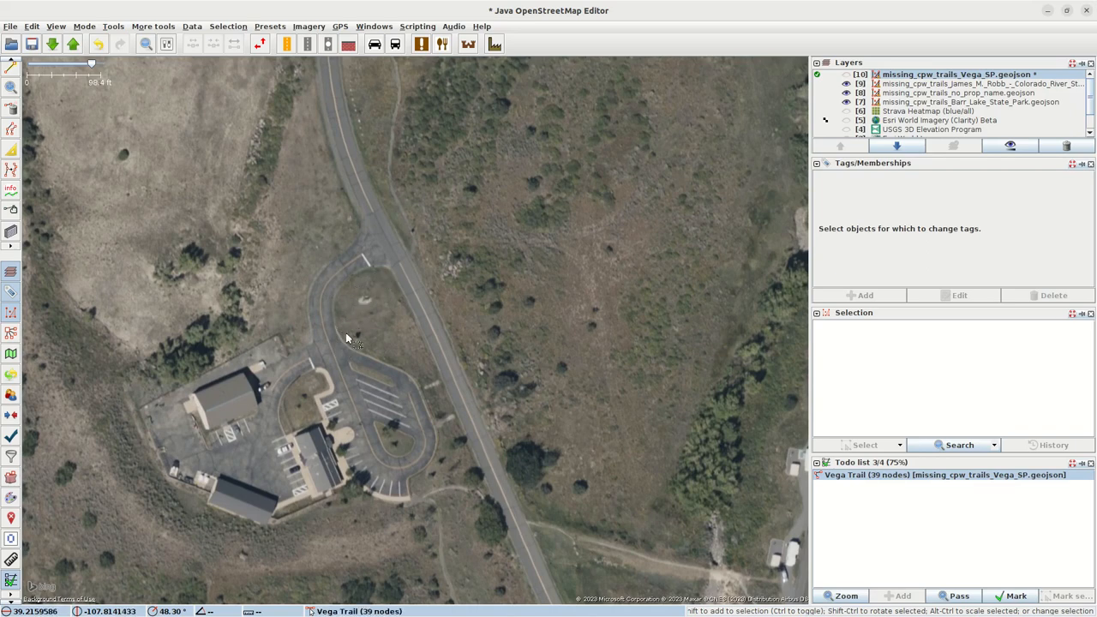
{"action": "mouse_move", "coordinate": [403, 408]}
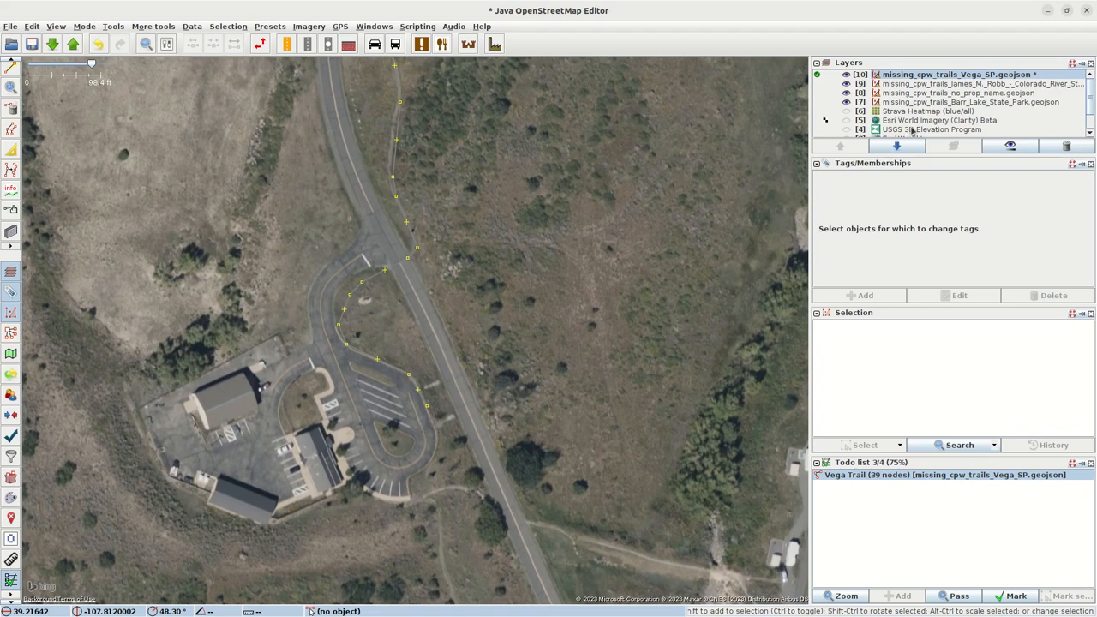
{"action": "left_click", "coordinate": [847, 110]}
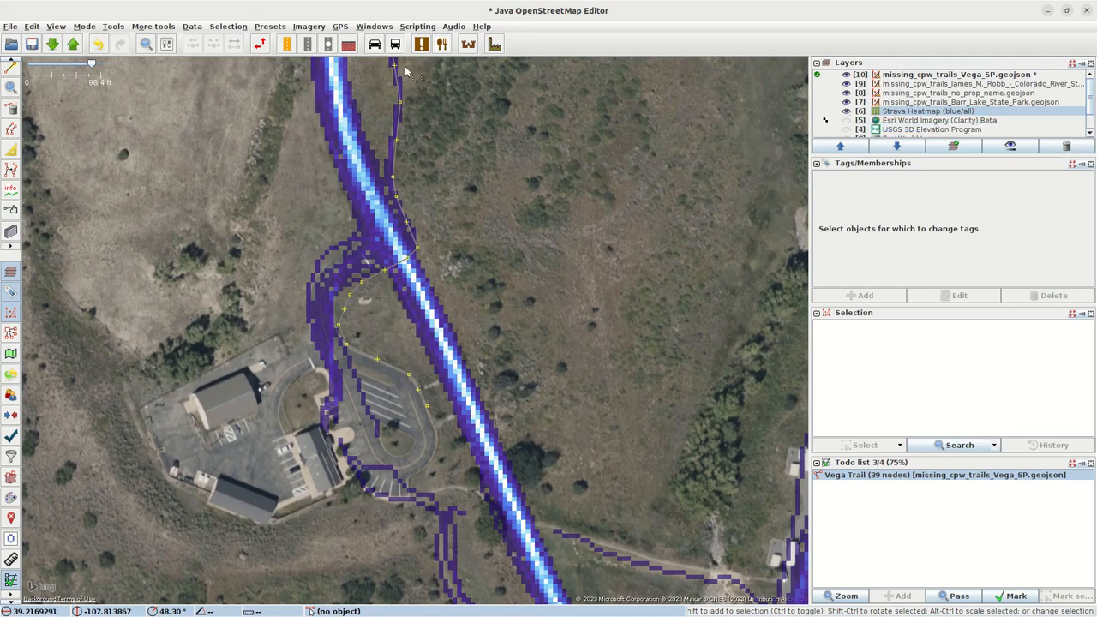
{"action": "mouse_move", "coordinate": [407, 188]}
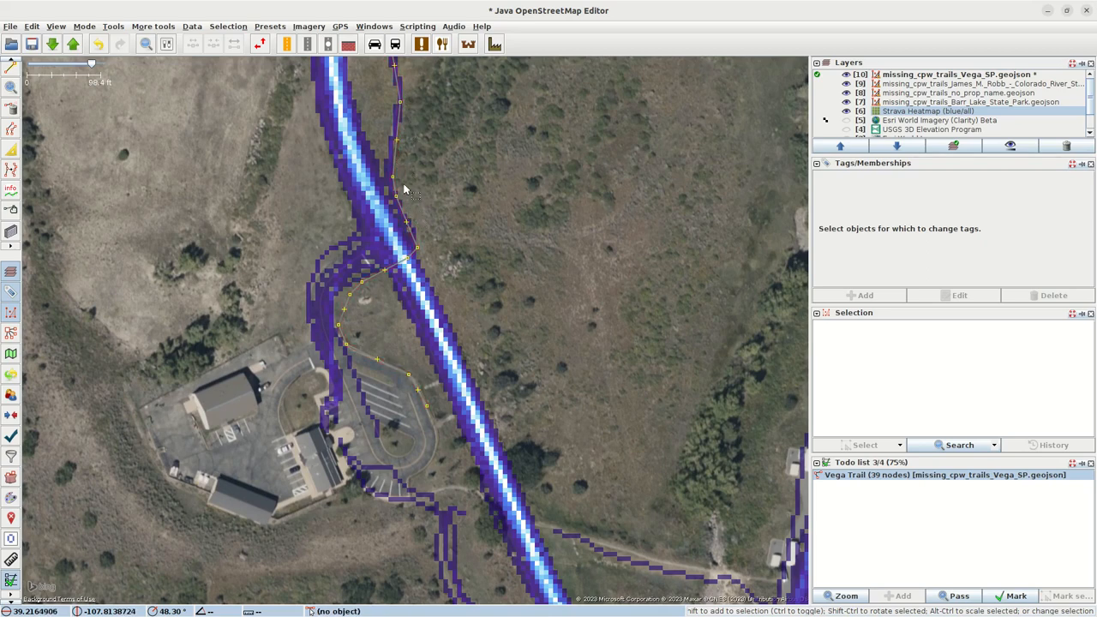
{"action": "mouse_move", "coordinate": [428, 248]}
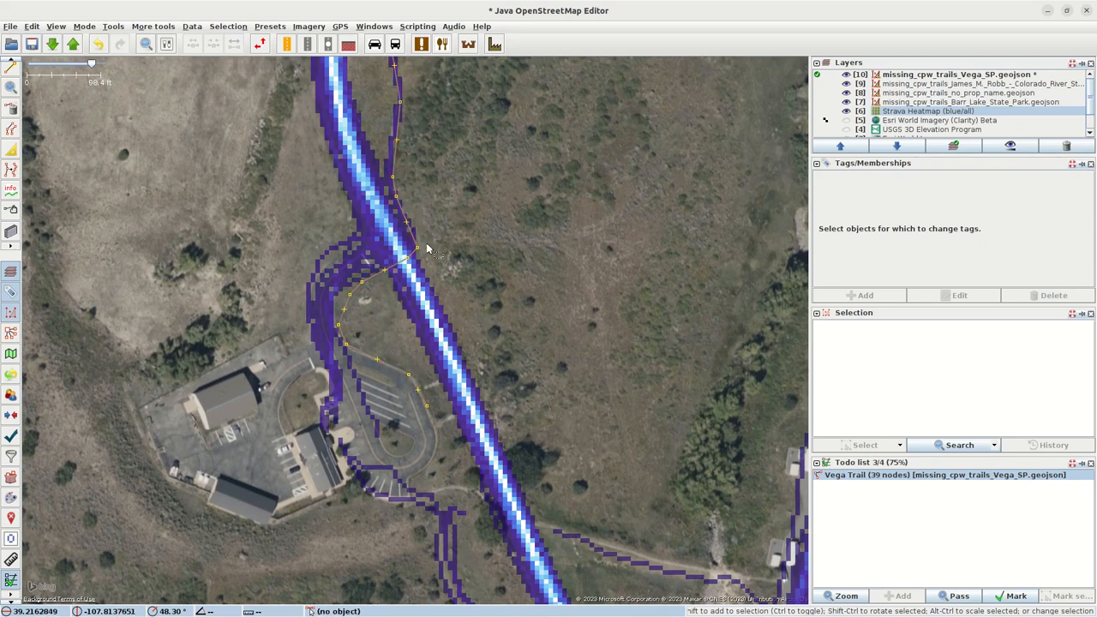
{"action": "left_click", "coordinate": [364, 291]}
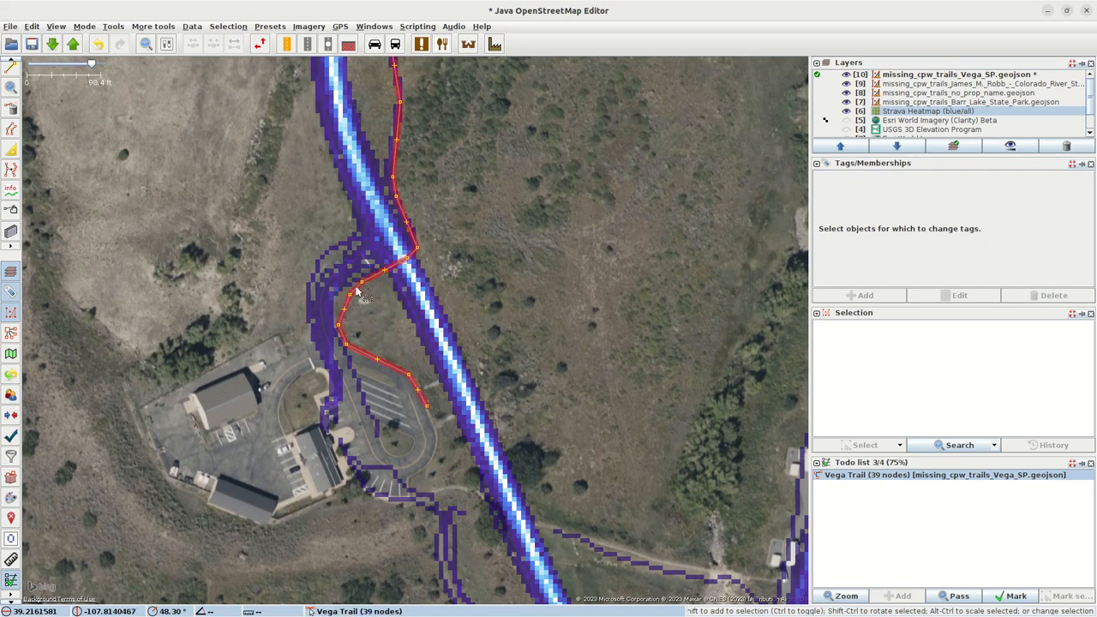
{"action": "left_click", "coordinate": [367, 291]}
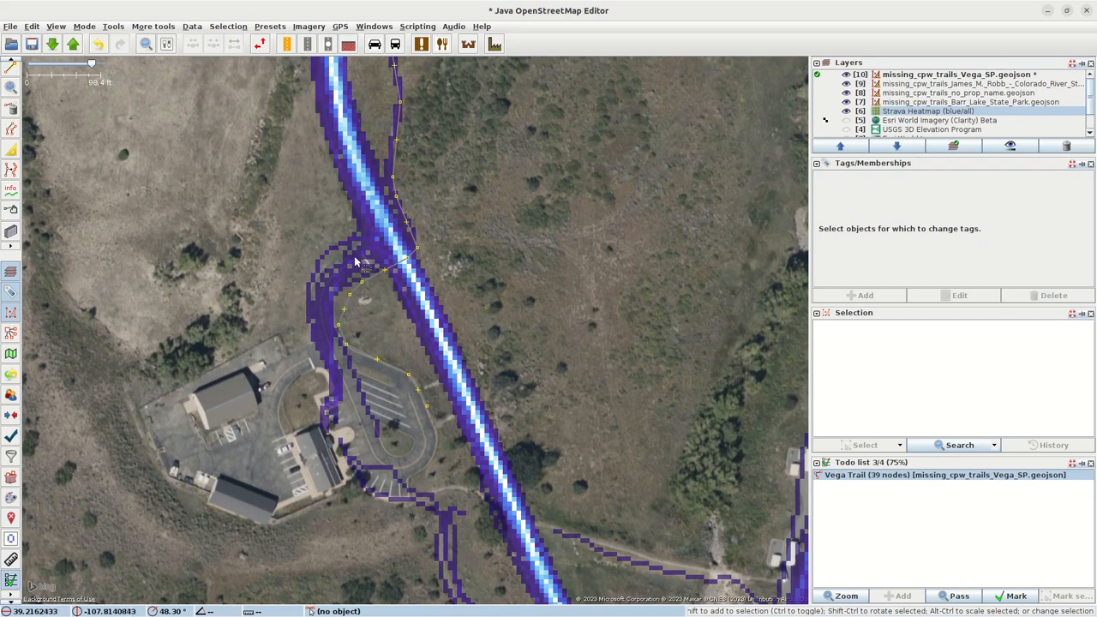
{"action": "mouse_move", "coordinate": [336, 375]}
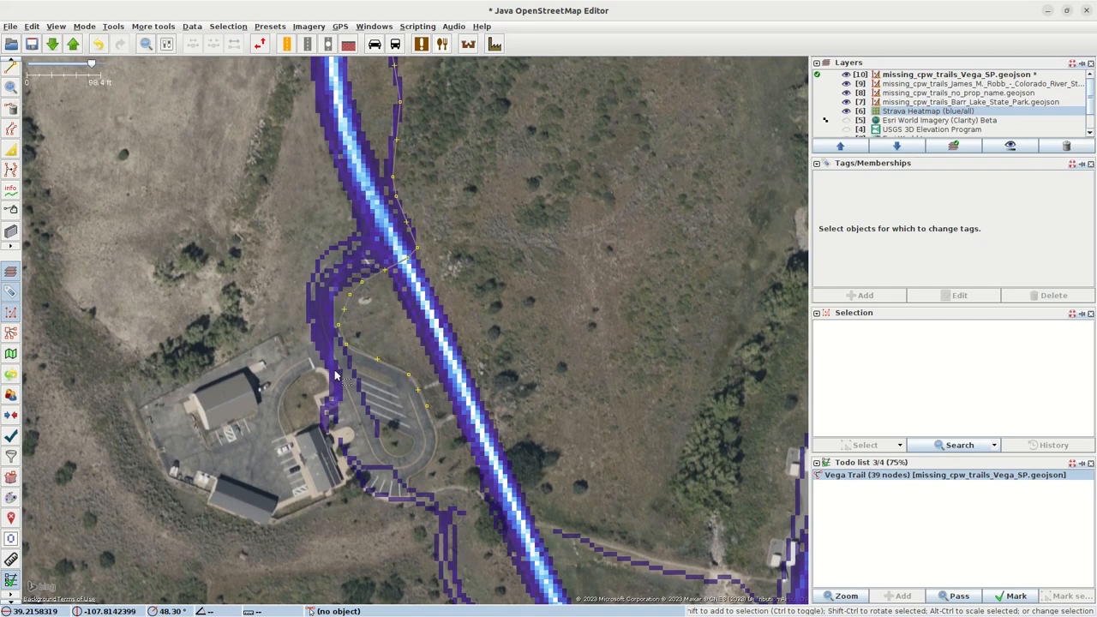
{"action": "mouse_move", "coordinate": [335, 473]}
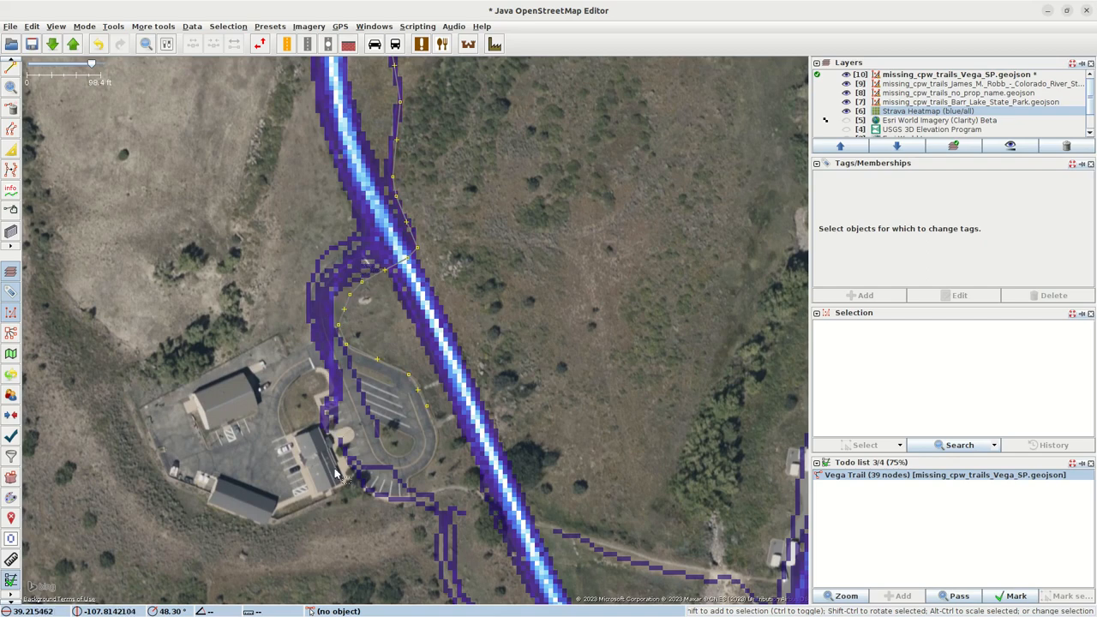
{"action": "mouse_move", "coordinate": [336, 404]}
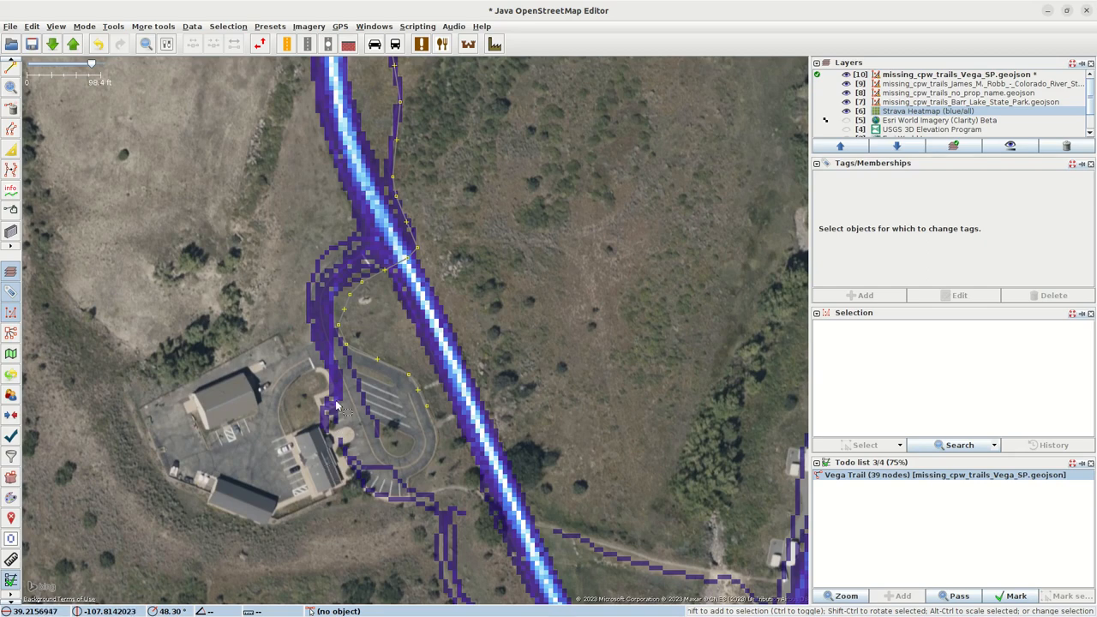
{"action": "mouse_move", "coordinate": [343, 425]}
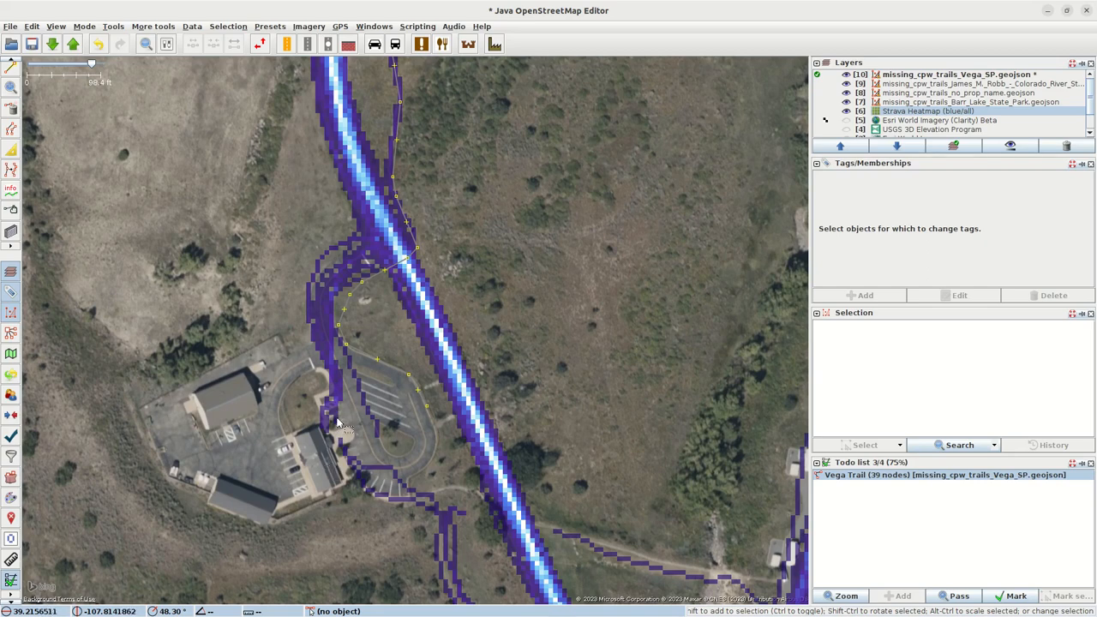
{"action": "mouse_move", "coordinate": [357, 470]}
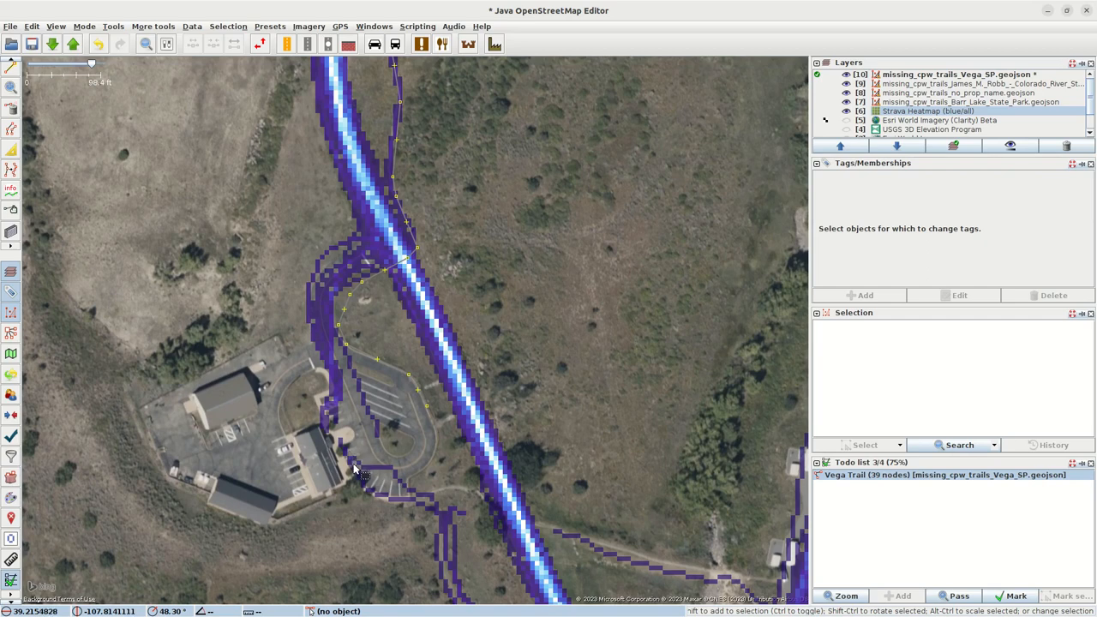
{"action": "mouse_move", "coordinate": [452, 545]}
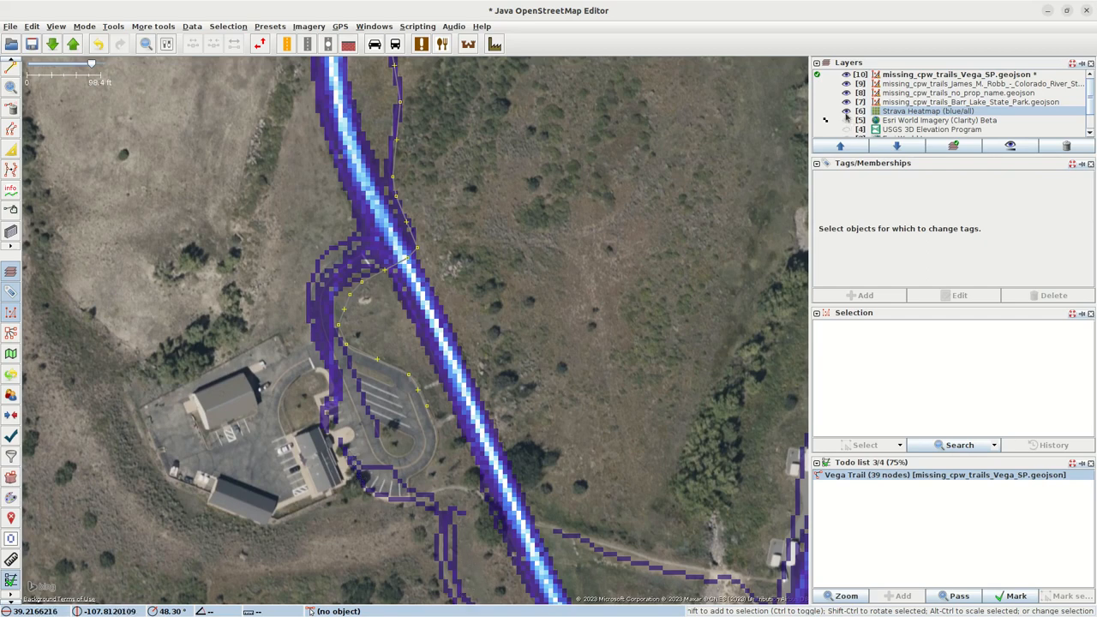
{"action": "left_click", "coordinate": [847, 110]}
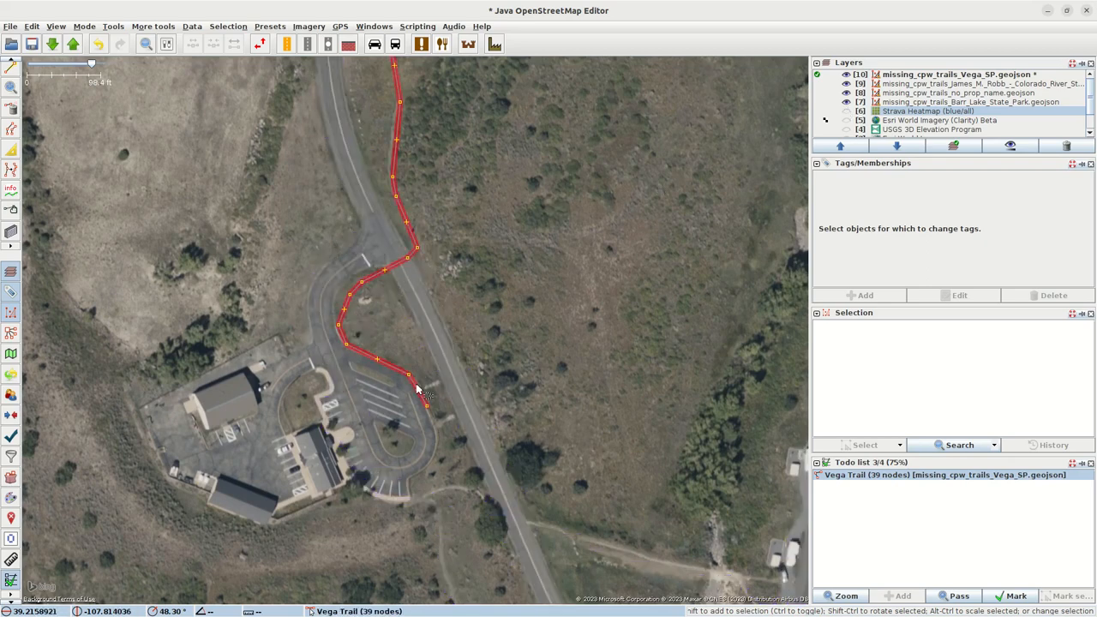
{"action": "left_click", "coordinate": [386, 323]}
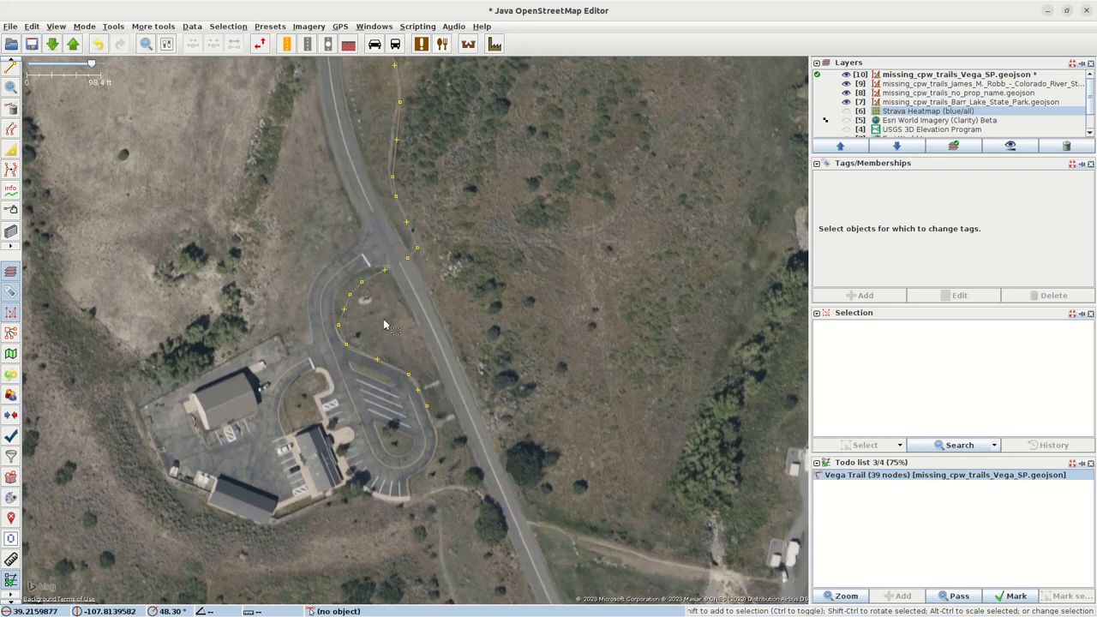